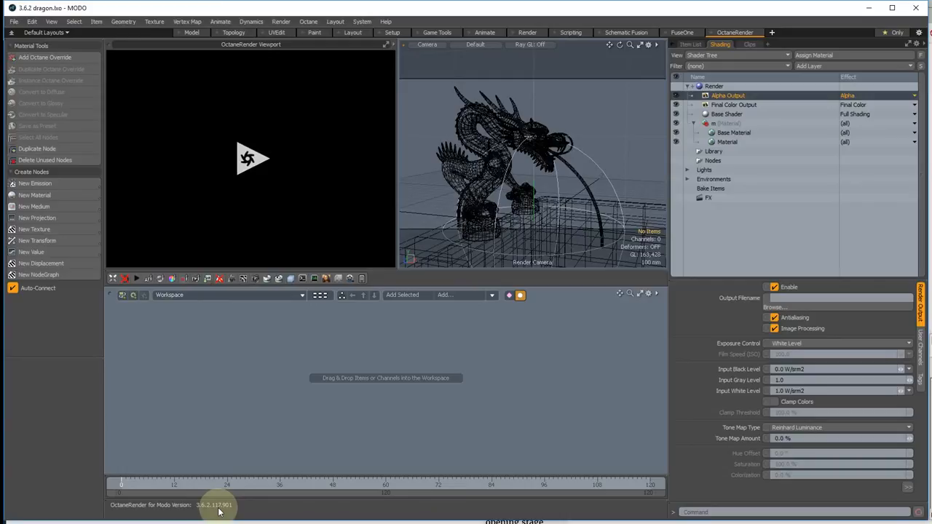
mouse_move(206, 507)
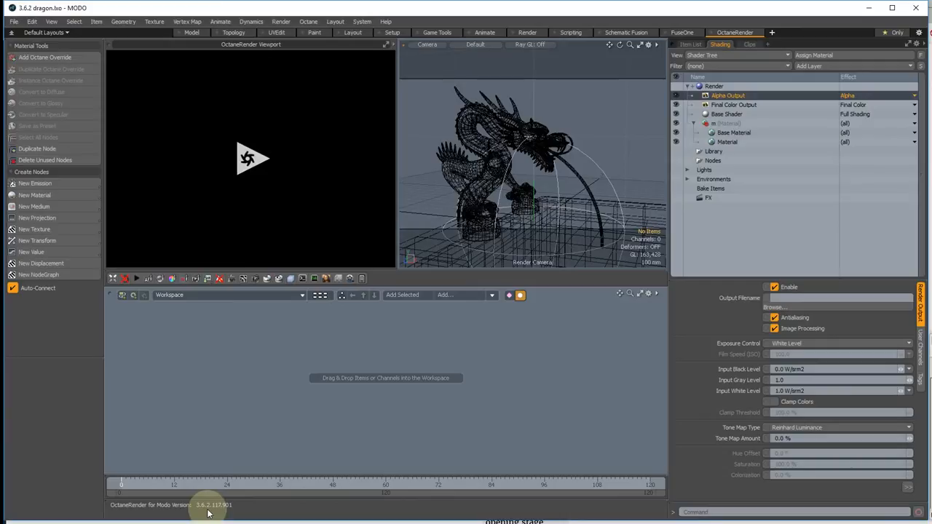
mouse_move(163, 384)
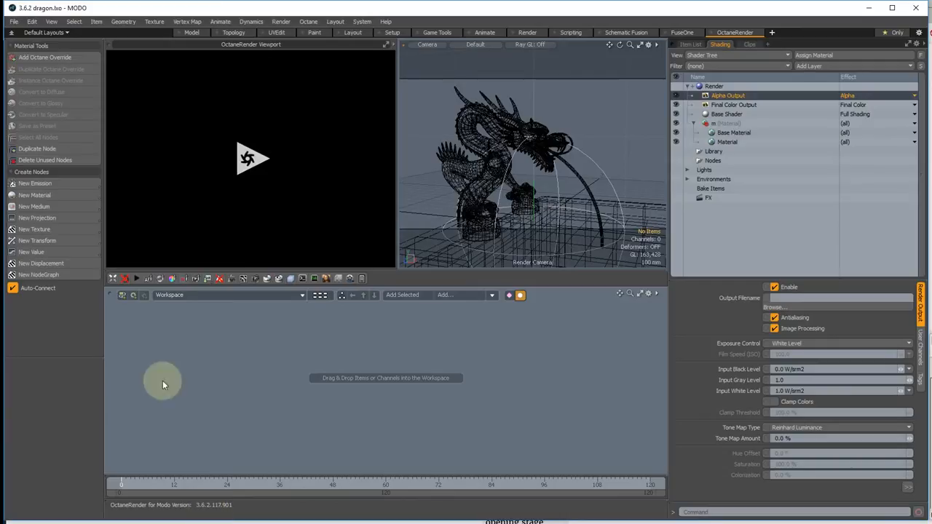
mouse_move(262, 390)
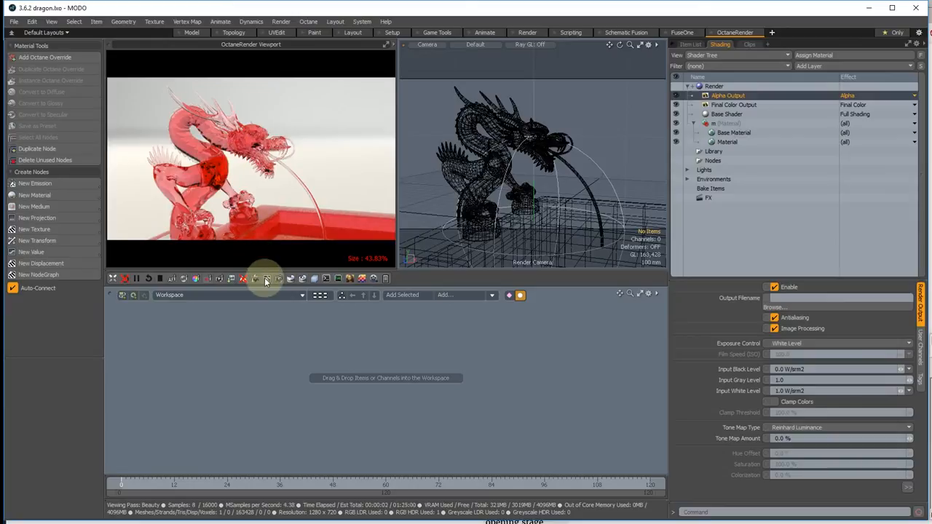
Enable Adaptive Sampling in the Octane kernel settings and show the render passes list.
left_click(265, 280)
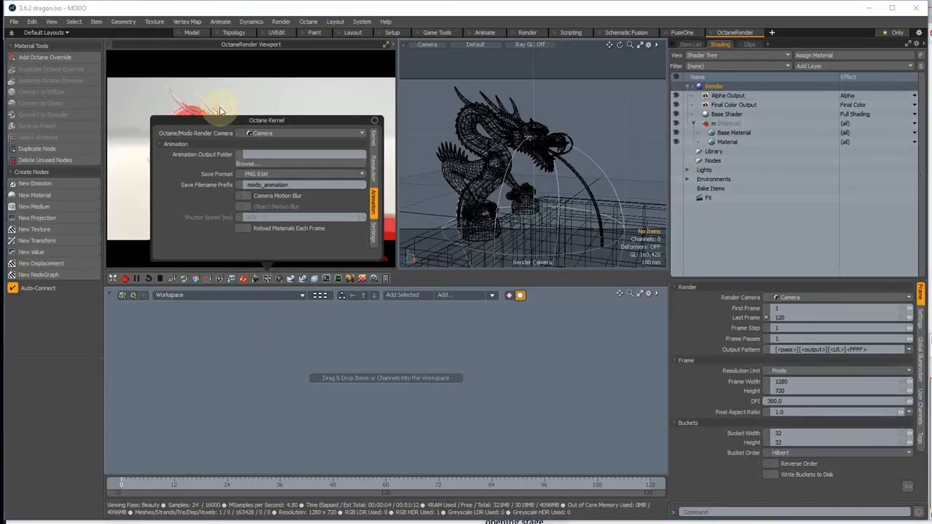
left_click_drag(266, 119, 583, 274)
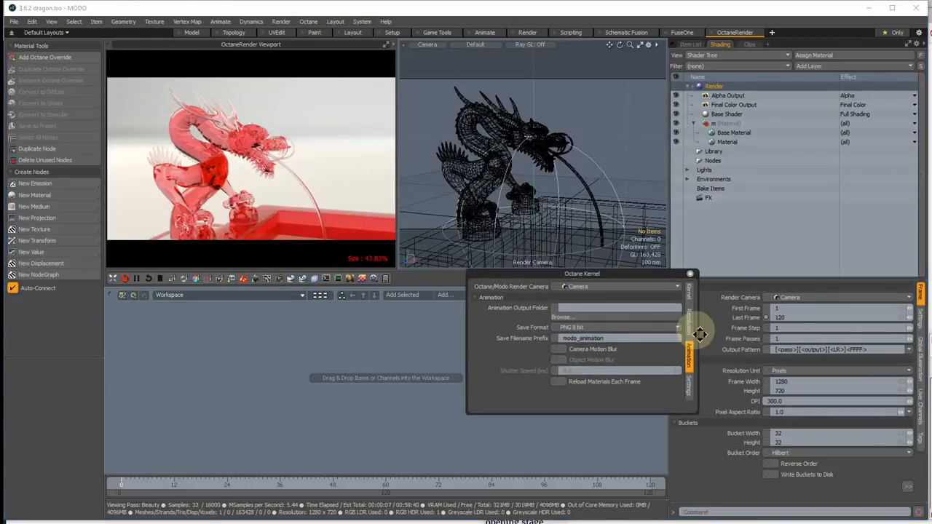
left_click(687, 335)
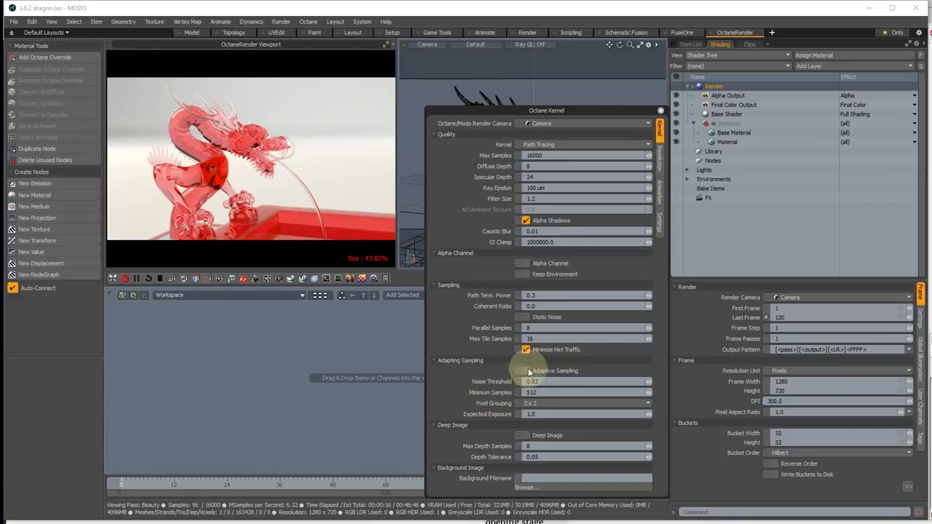
left_click(526, 371)
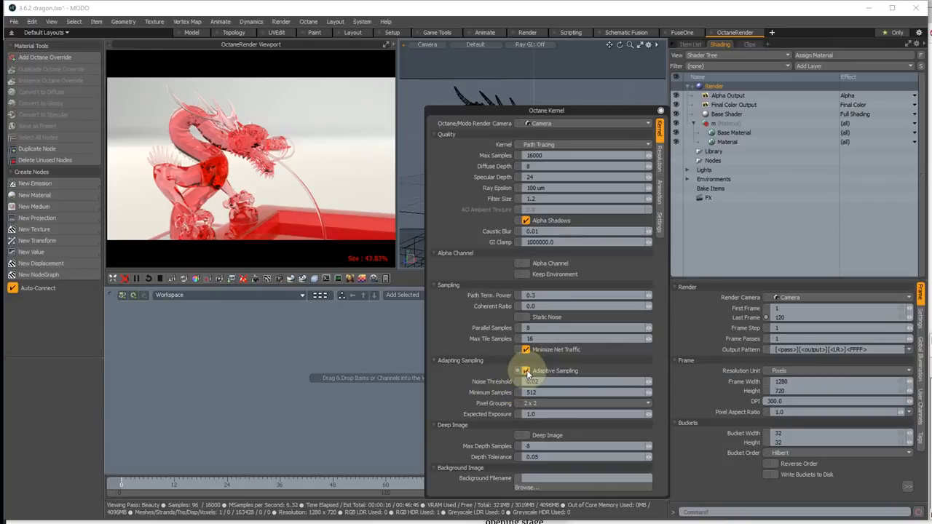
left_click(527, 371)
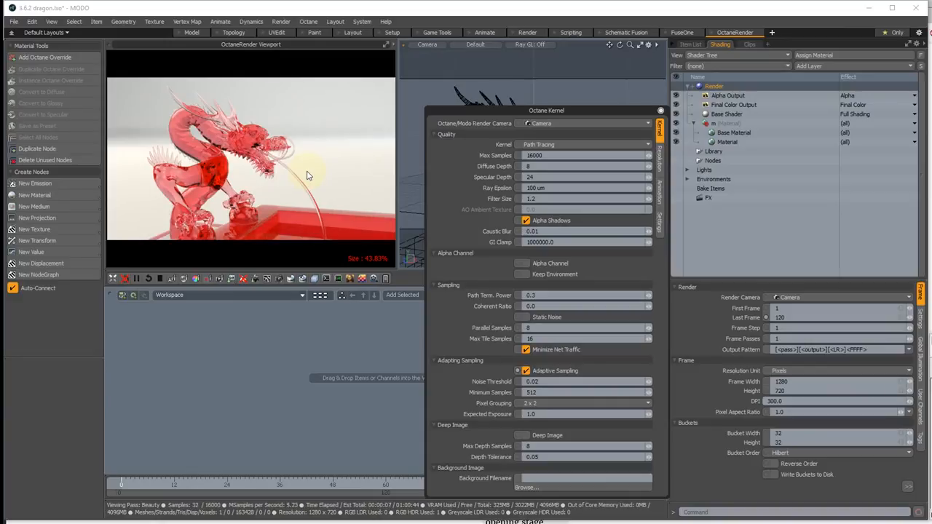
mouse_move(539, 371)
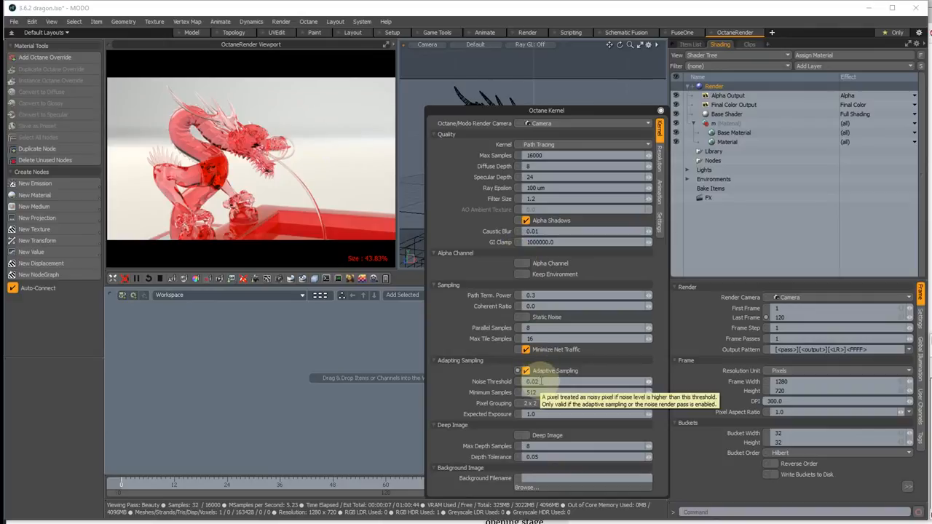
mouse_move(517, 414)
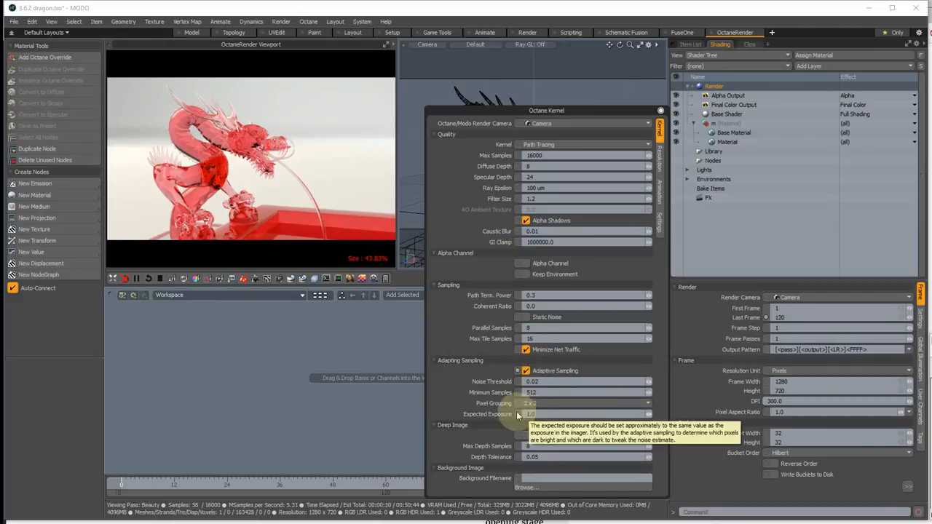
mouse_move(313, 269)
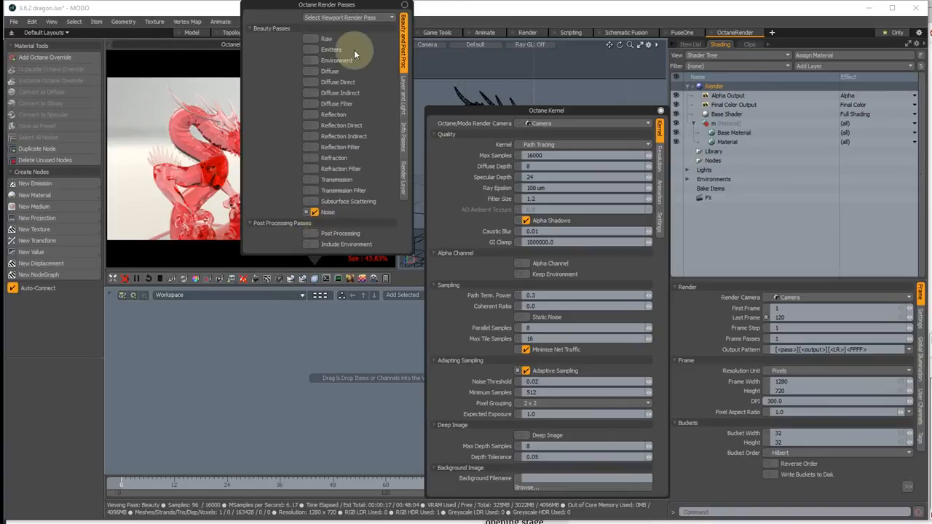
Preview the Noise pass in the Octane viewport with the sample value set to 50.
left_click(356, 18)
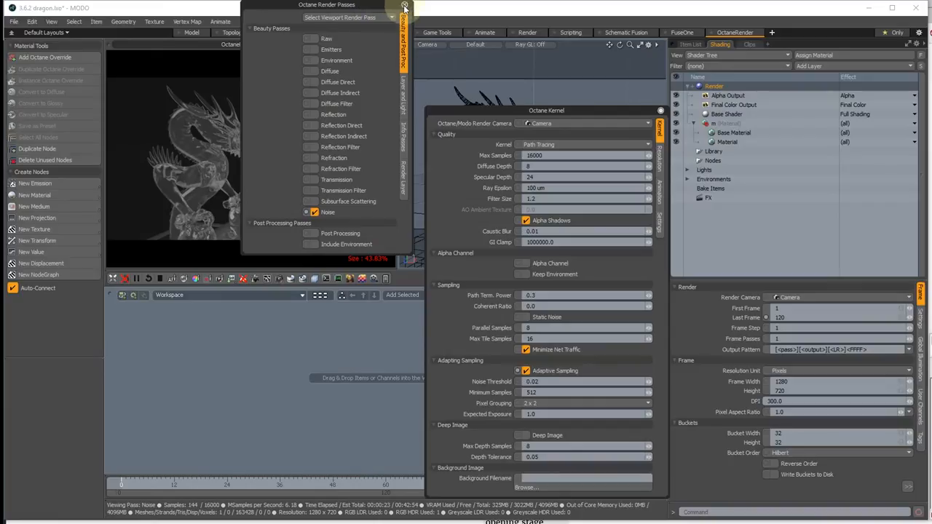
left_click(405, 6)
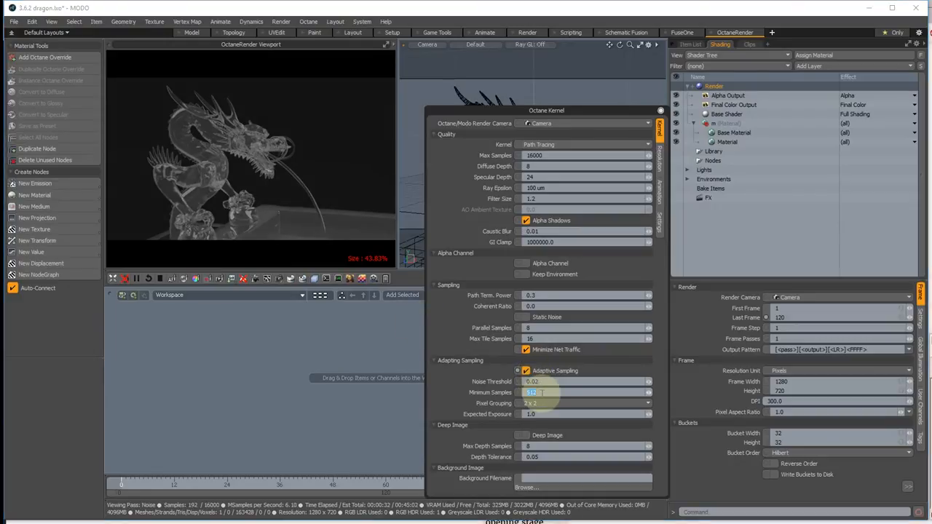
type("50")
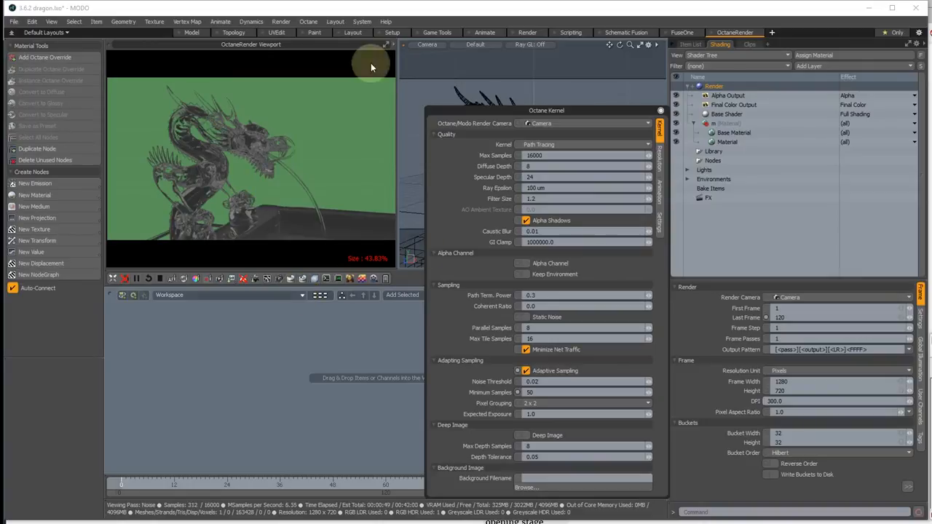
mouse_move(332, 119)
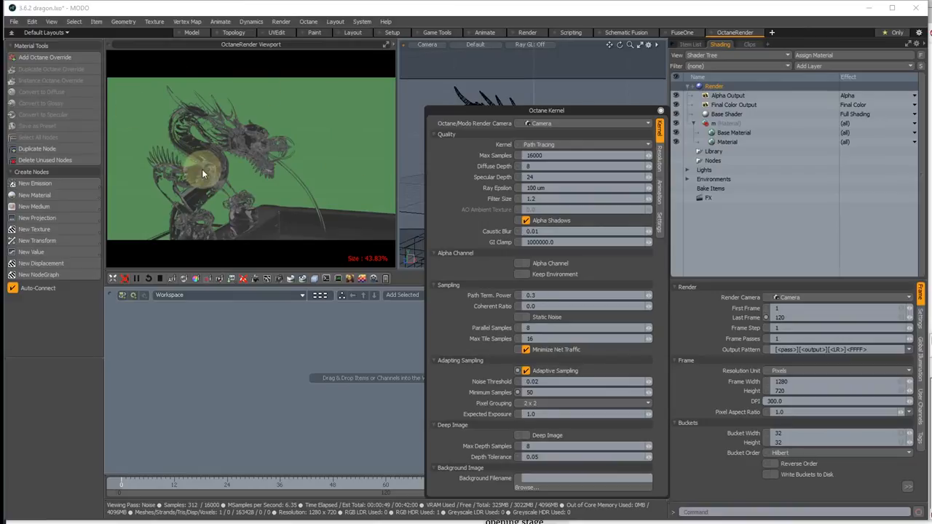
mouse_move(355, 173)
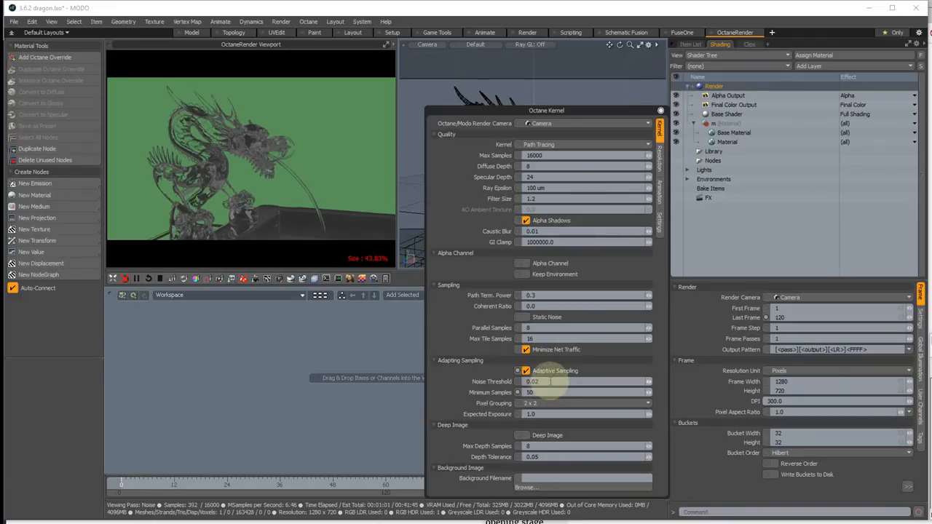
mouse_move(551, 382)
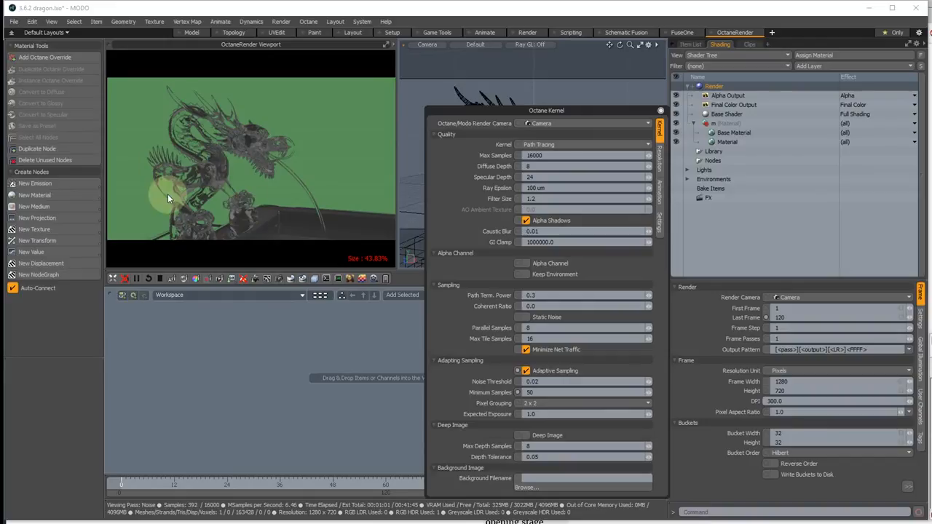
mouse_move(188, 132)
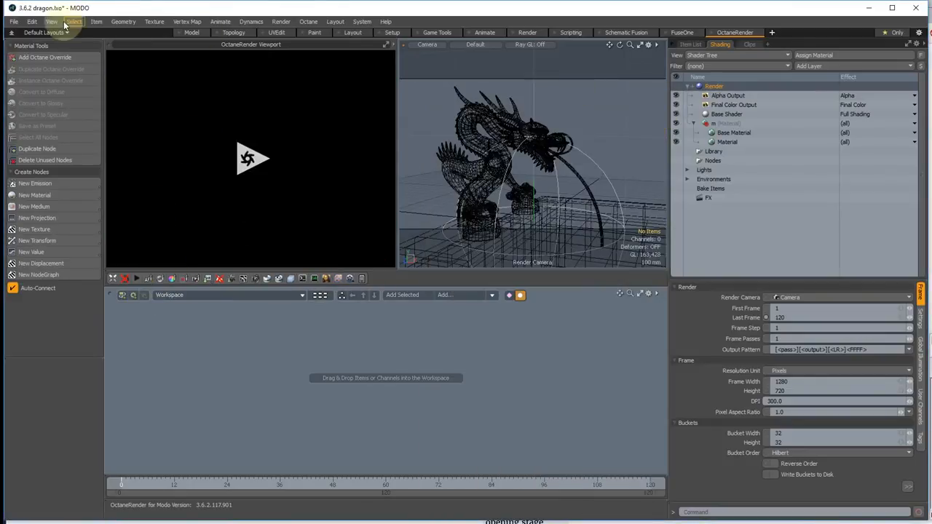
Start a new scene with a cube via the Model layout and show its Octane Environment settings.
left_click(13, 22)
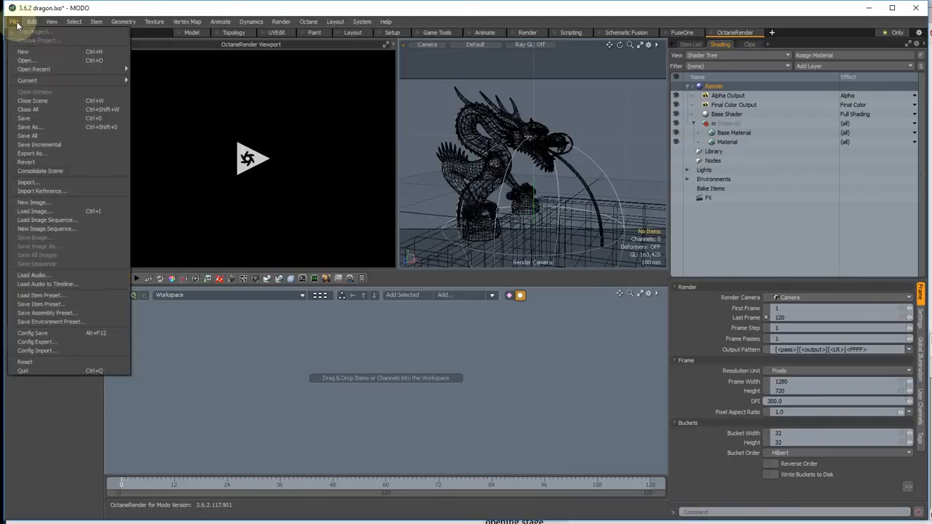
mouse_move(32, 100)
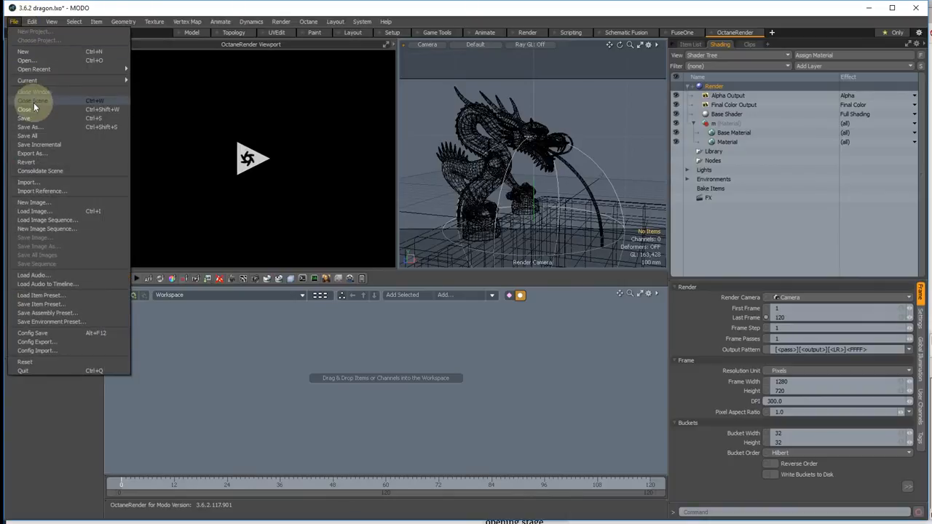
left_click(32, 100)
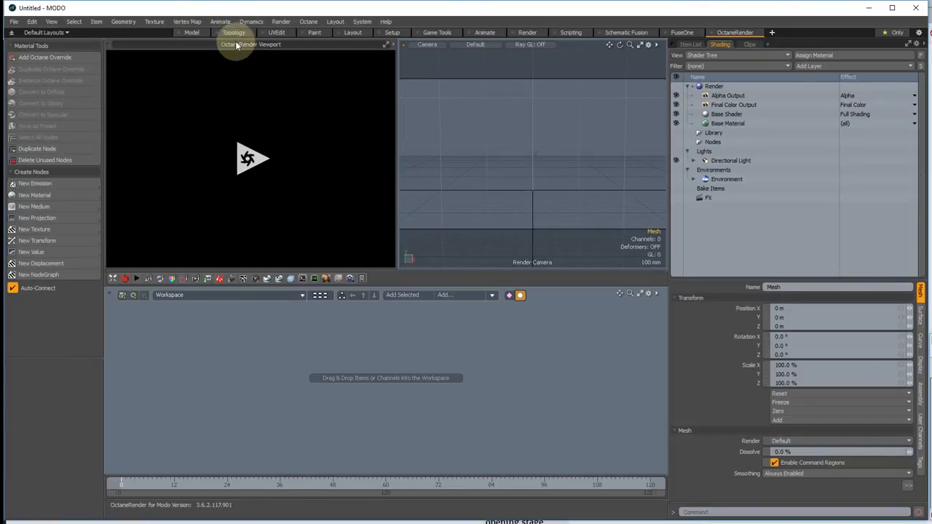
left_click(192, 32)
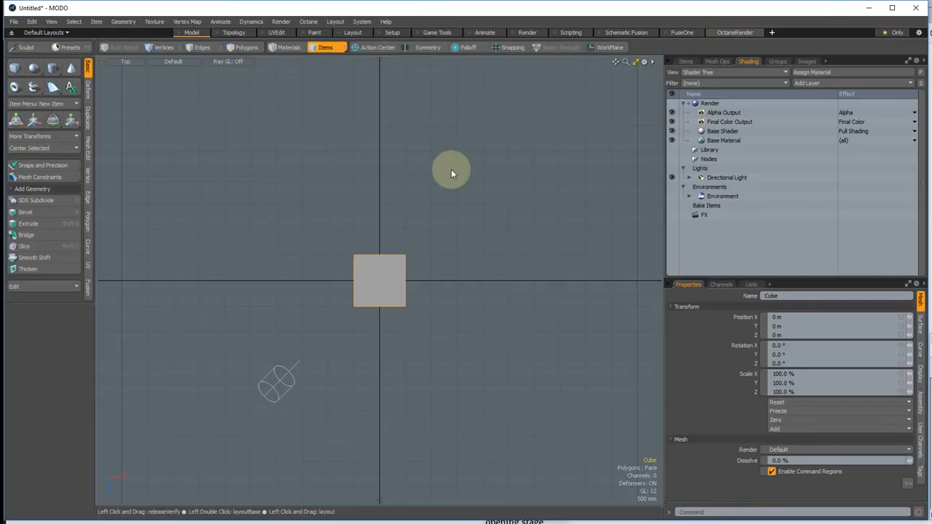
left_click(734, 33)
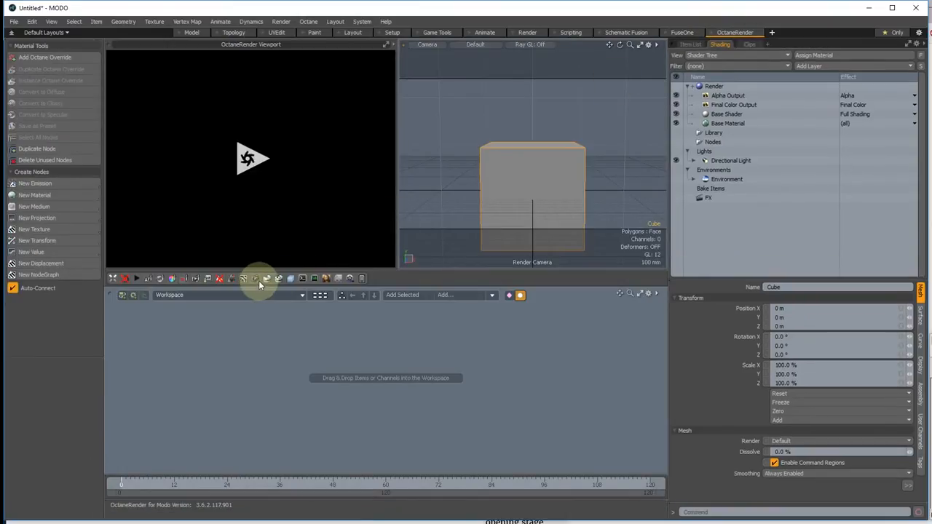
mouse_move(255, 280)
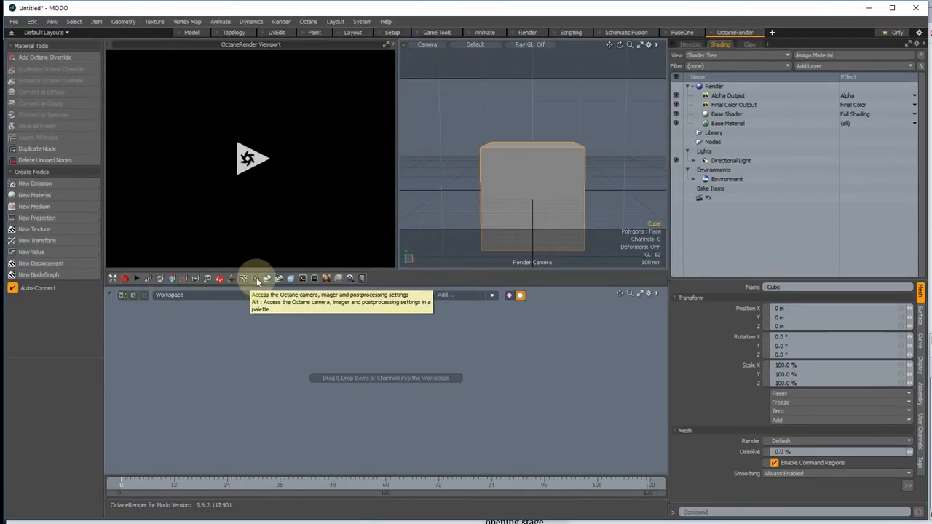
left_click(255, 279)
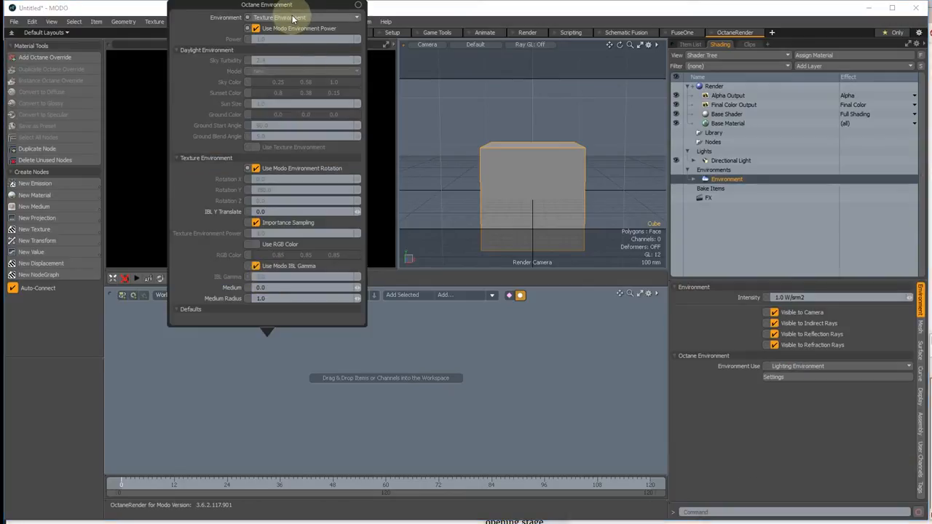
mouse_move(291, 18)
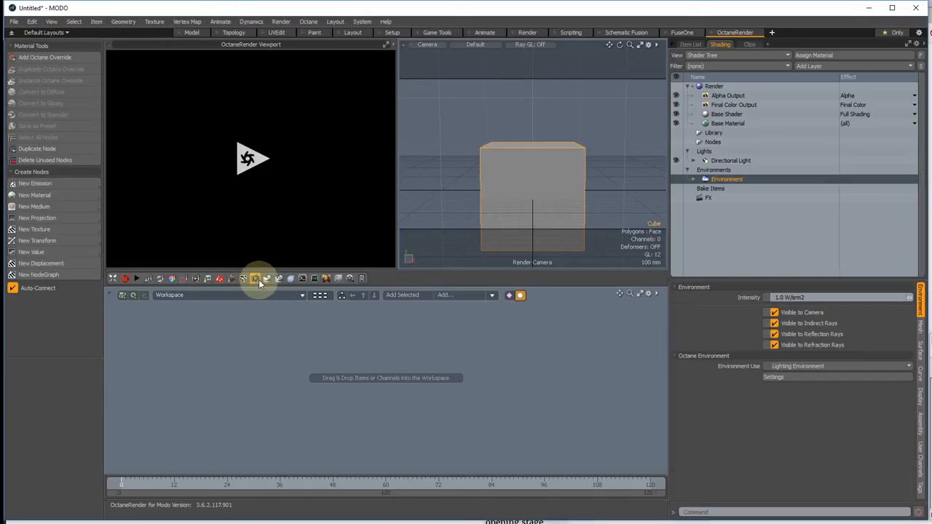
Start the OctaneRender Viewport on the cube and set the Environment Type to Constant.
left_click(255, 278)
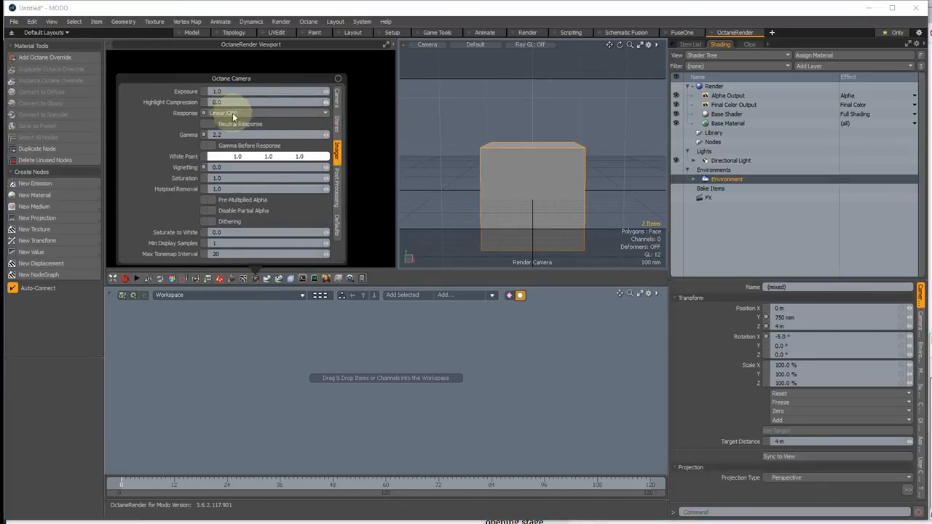
mouse_move(240, 115)
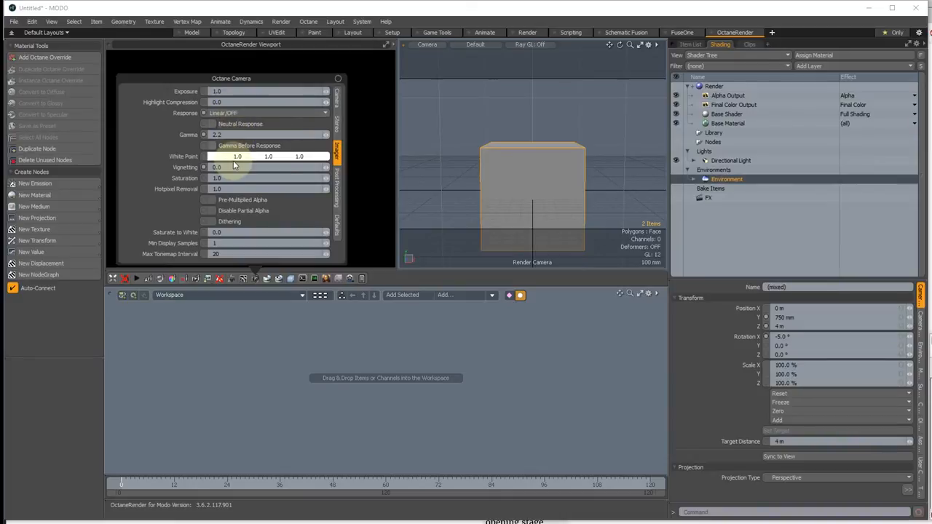
mouse_move(233, 168)
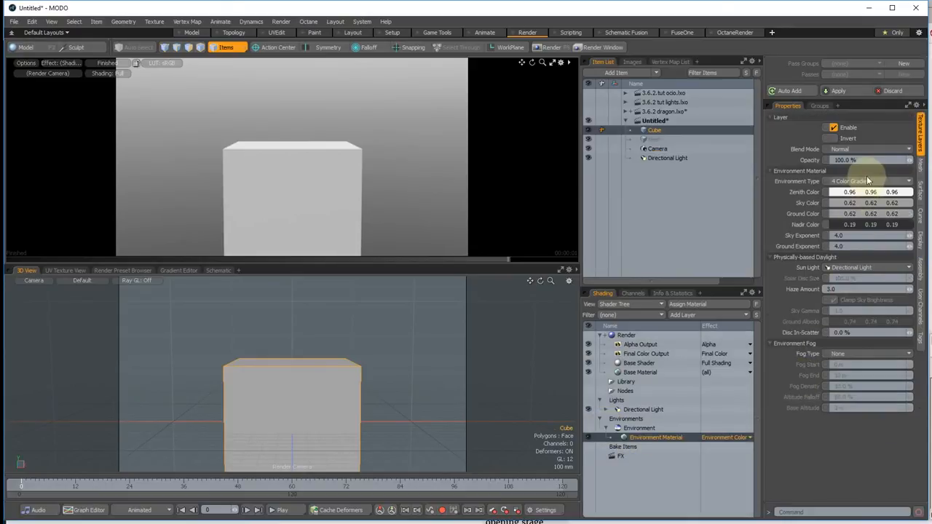
left_click(871, 181)
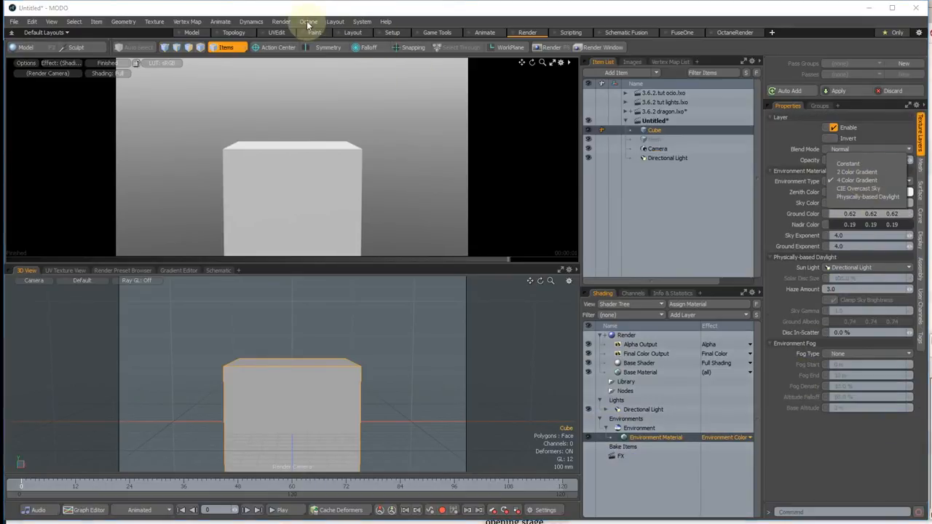
left_click(309, 21)
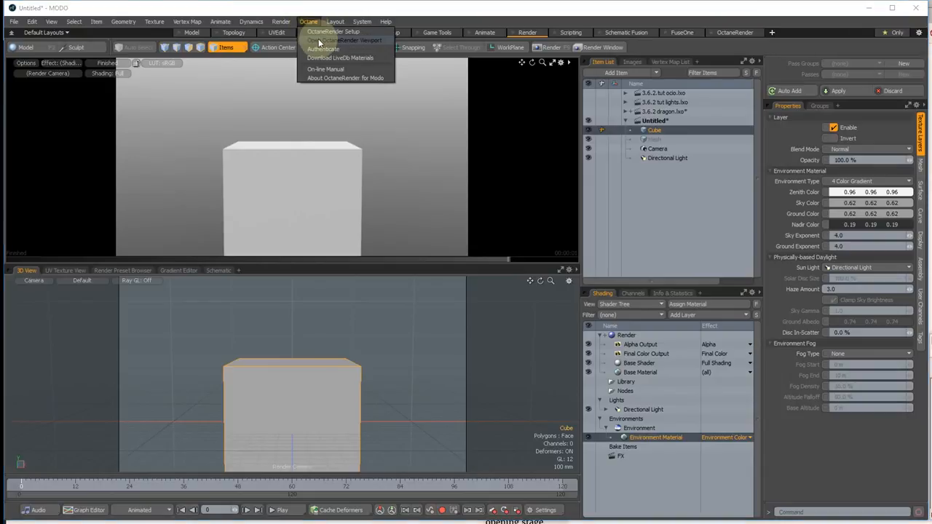
left_click(333, 32)
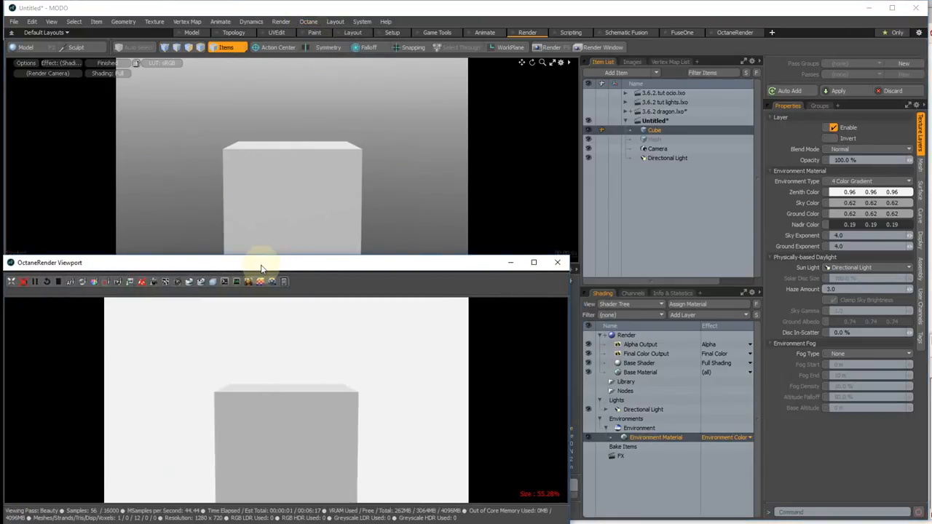
left_click(871, 181)
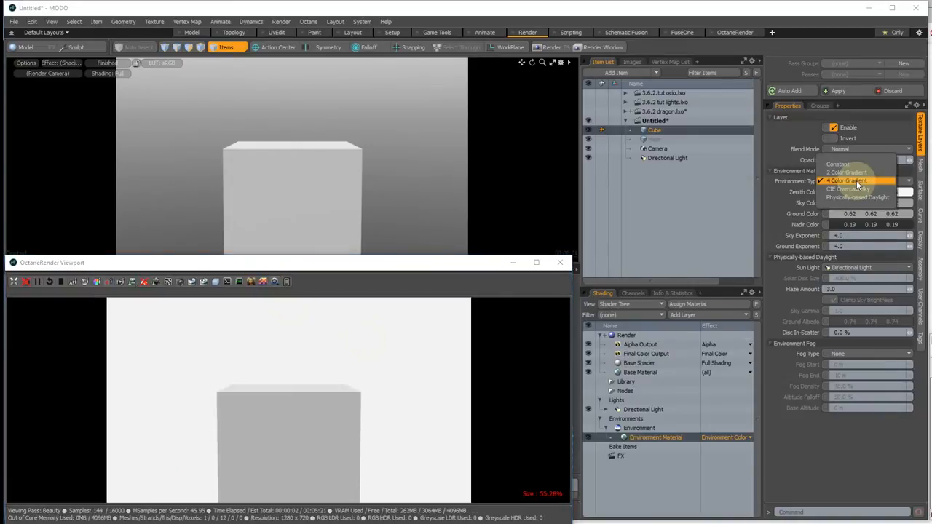
left_click(841, 181)
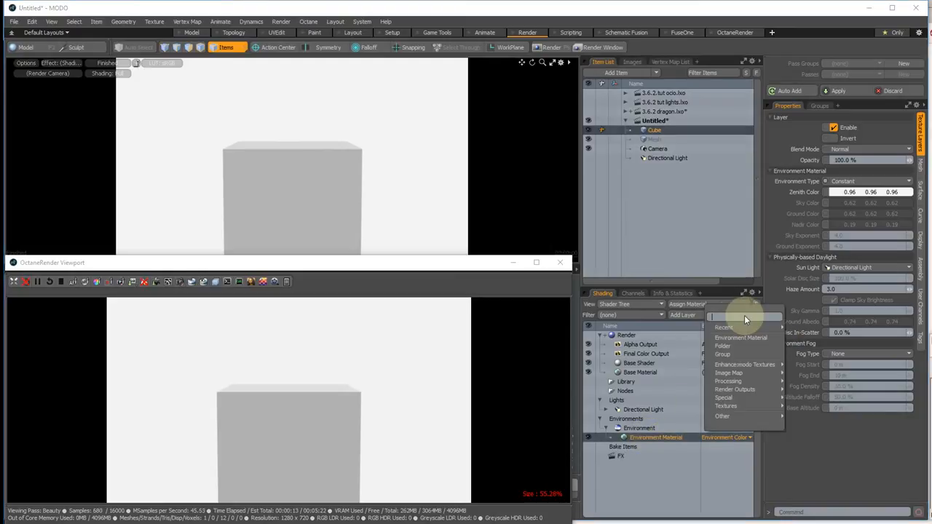
mouse_move(728, 381)
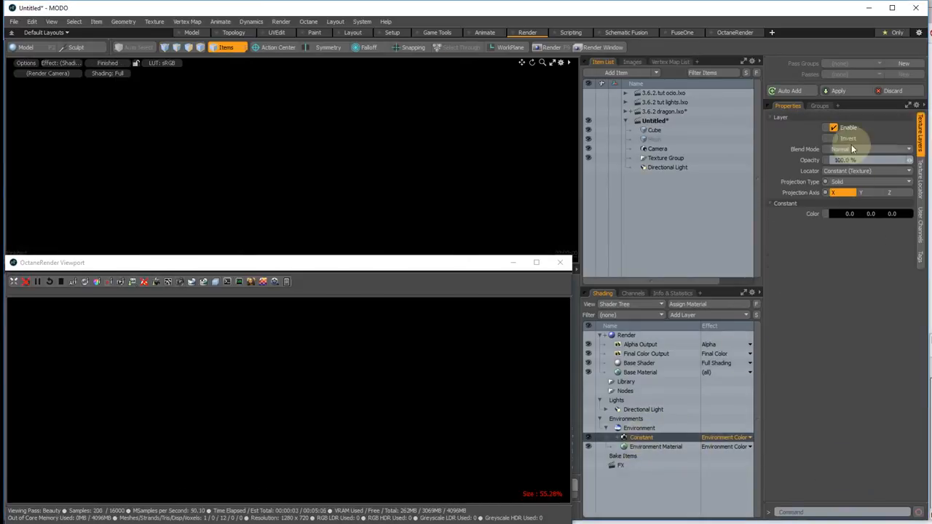
Add an environment layer and make its Zenith Color pink so the cube renders on pink.
left_click(871, 212)
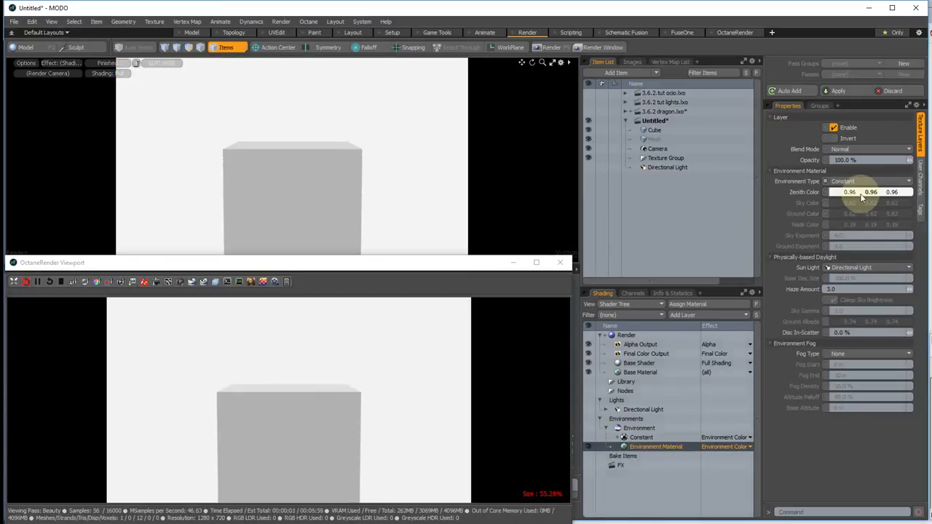
left_click(871, 193)
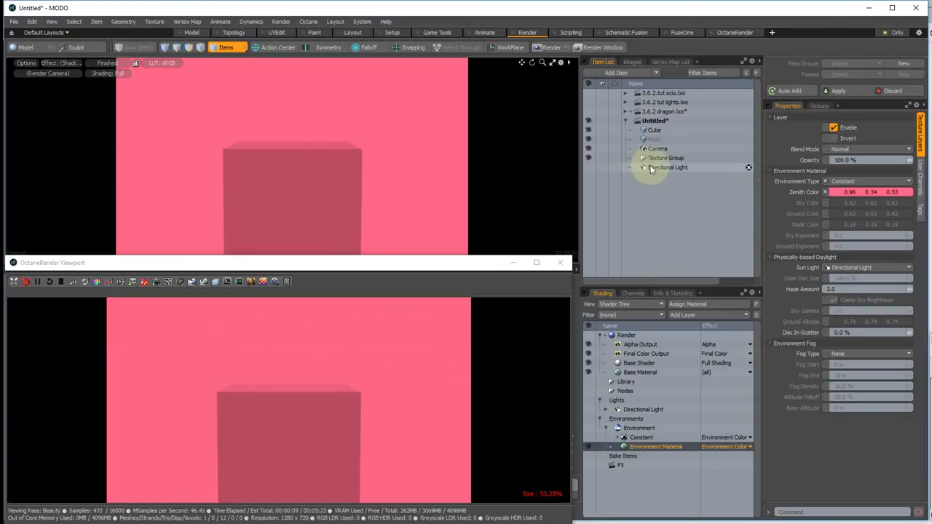
mouse_move(667, 166)
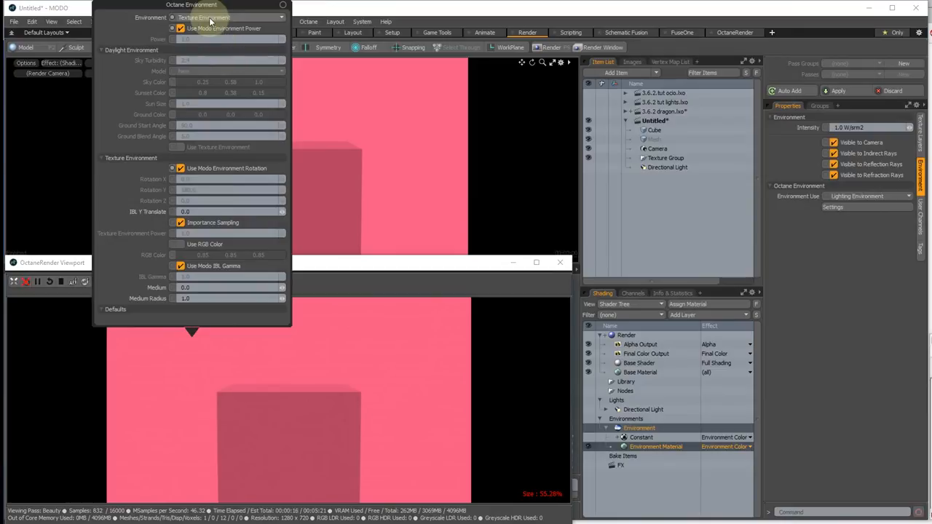
Switch Octane to its own Daylight Environment instead of the scene's pink one.
left_click(226, 18)
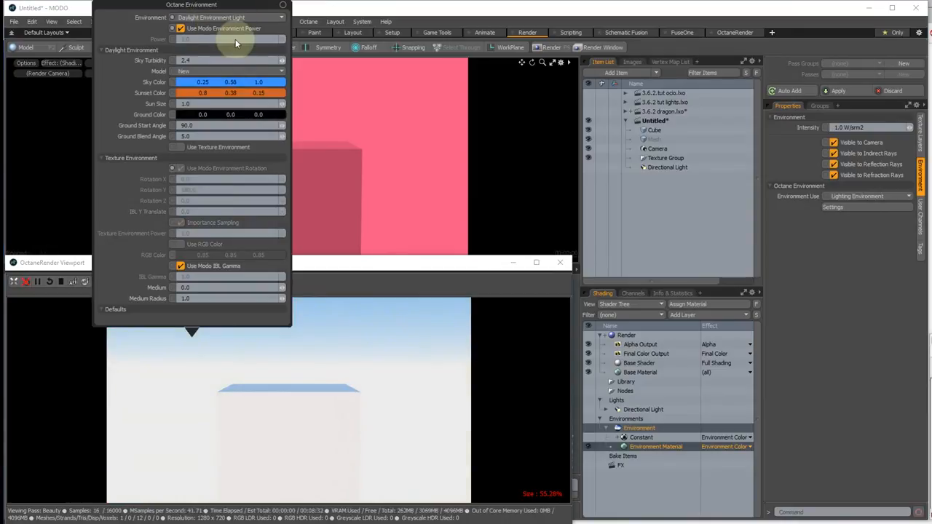
left_click(230, 17)
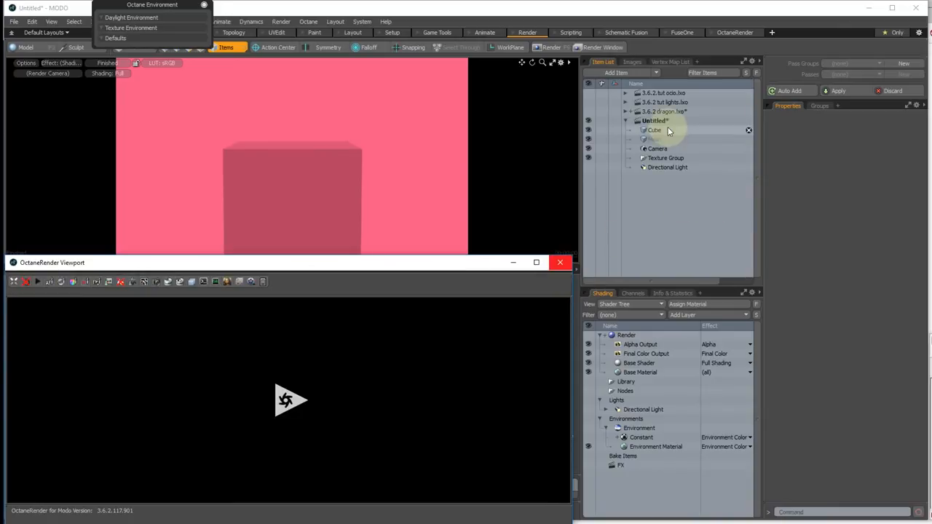
Load the 3.6.2 ocio scene and review its OCIO Config and Default 8-bit Colorspace settings.
left_click(664, 94)
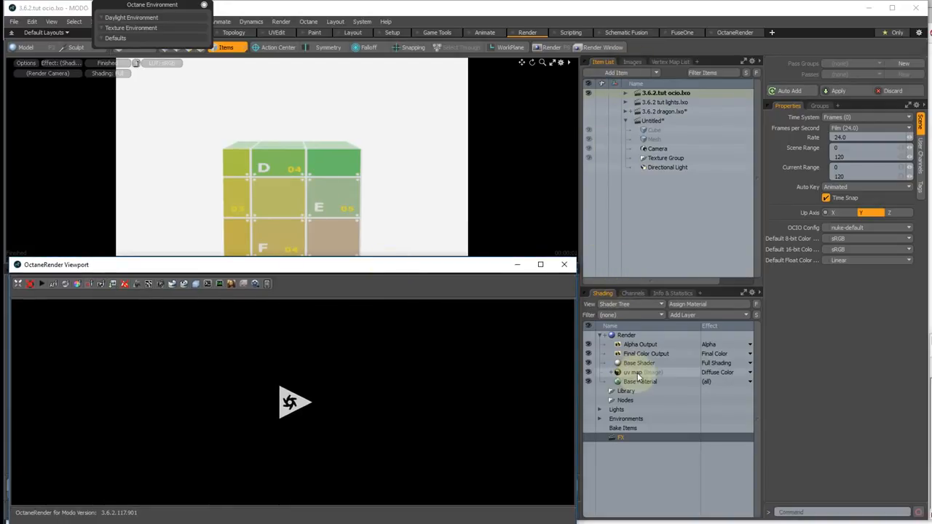
left_click(632, 373)
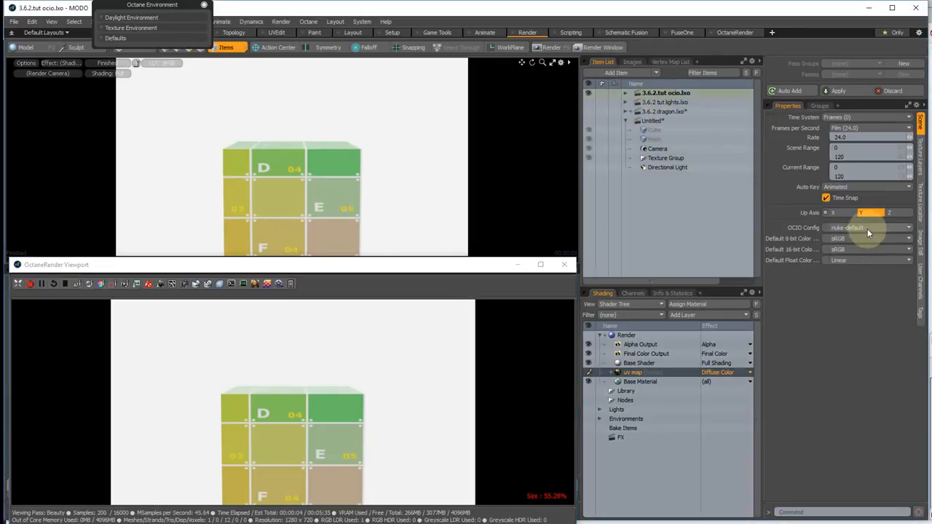
mouse_move(852, 244)
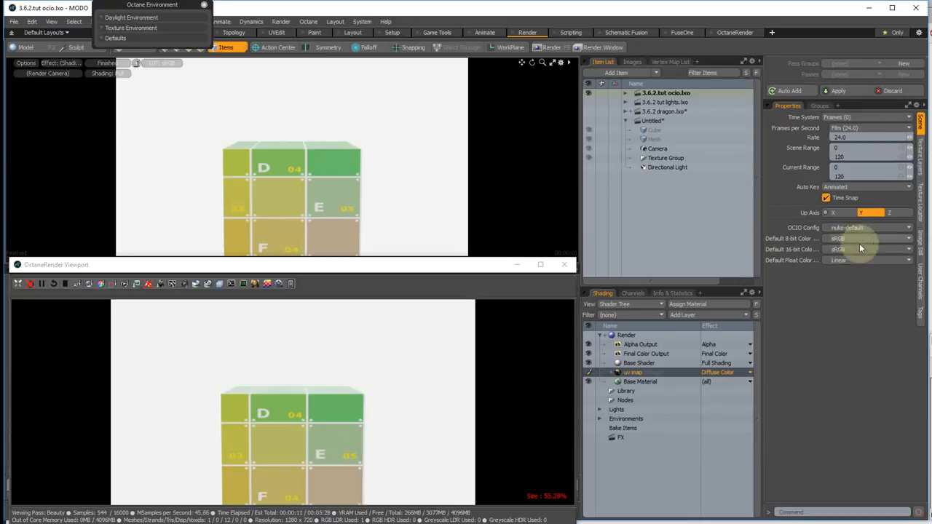
mouse_move(862, 238)
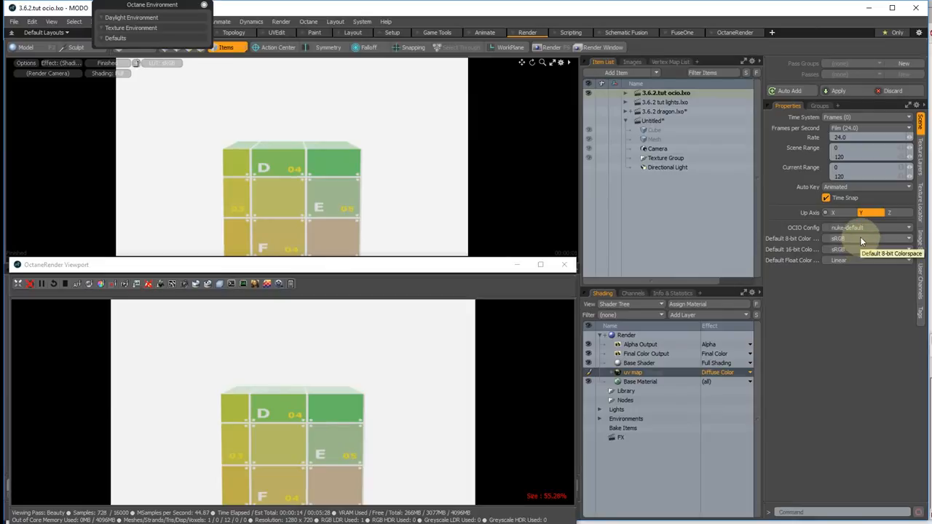
left_click(871, 238)
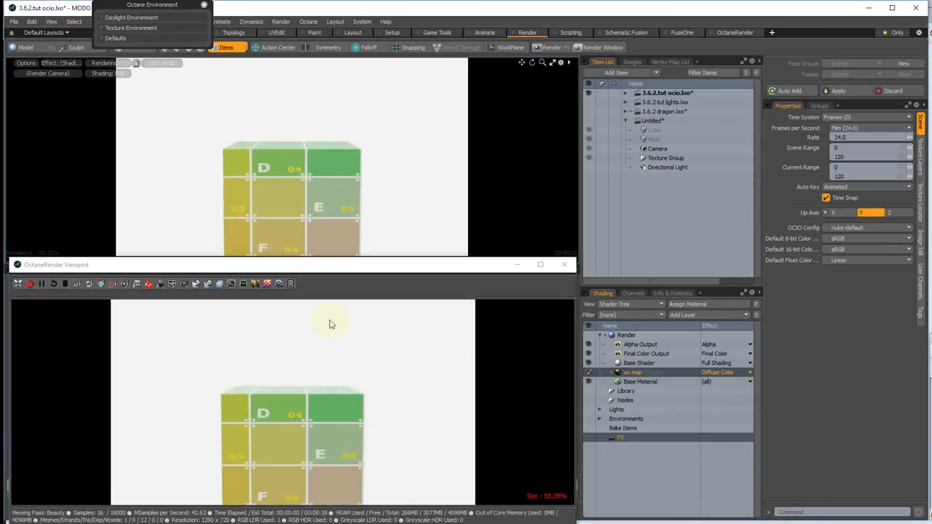
mouse_move(367, 363)
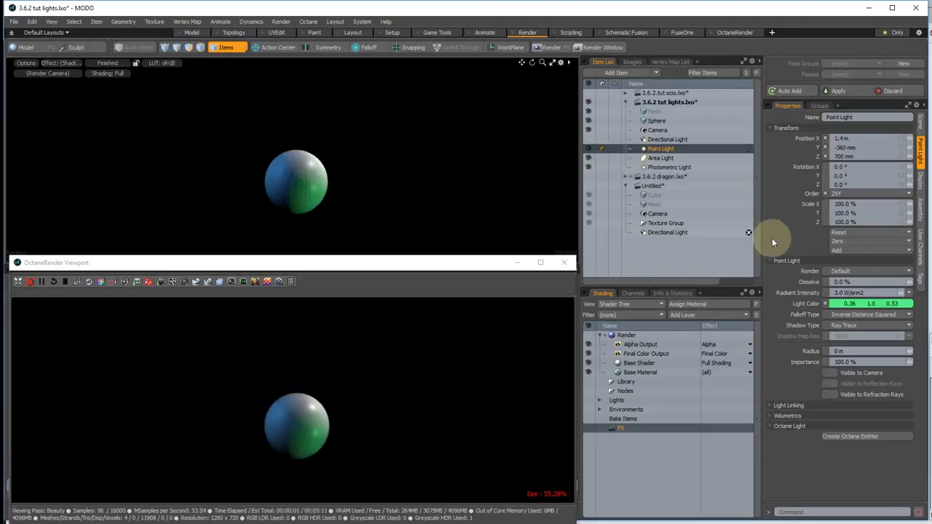
Make the Point Light pink, then inspect the Area and Photometric lights on the sphere.
left_click(851, 303)
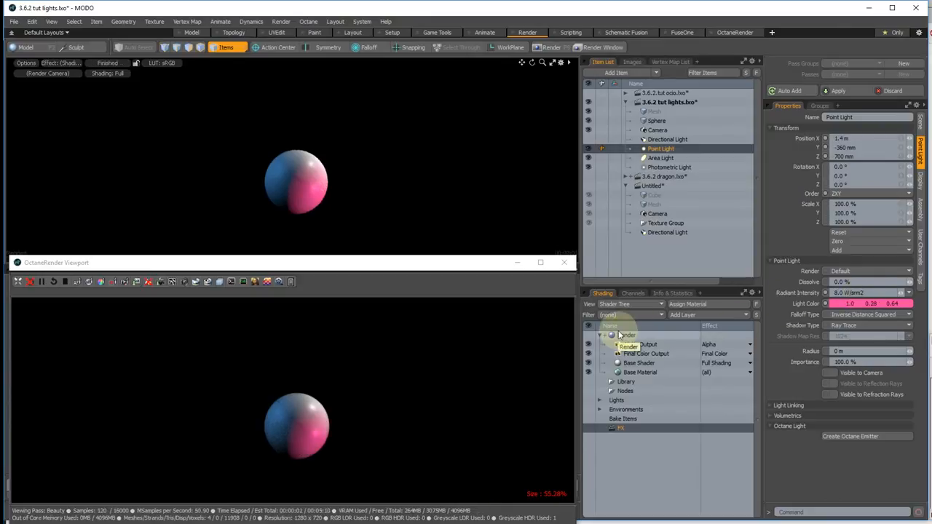
left_click(661, 157)
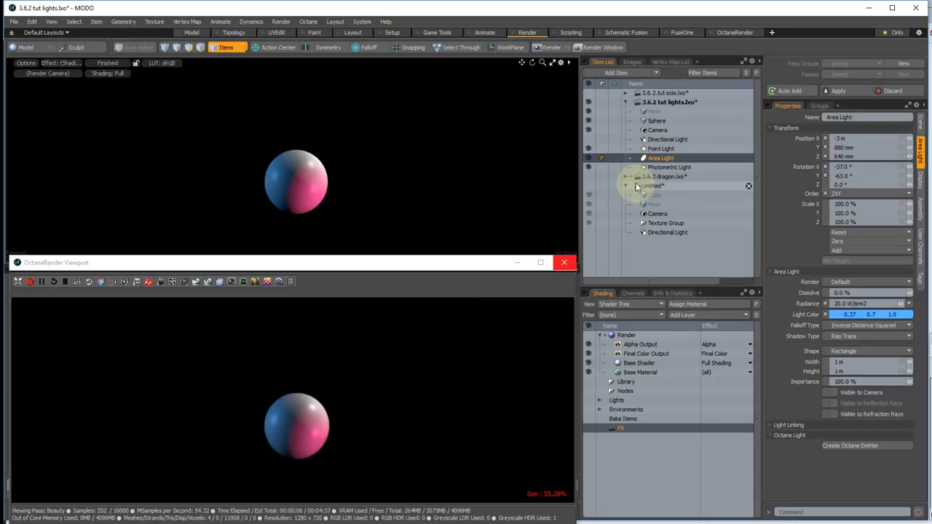
left_click(668, 166)
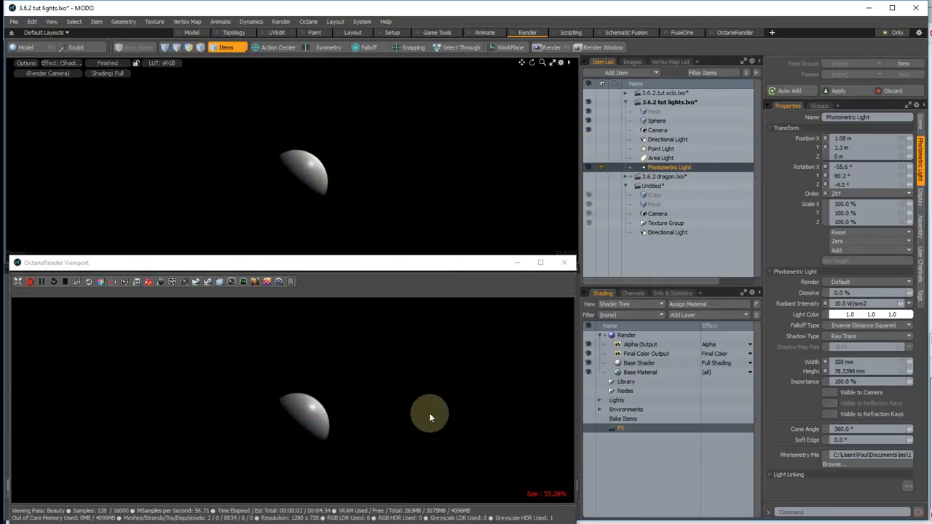
mouse_move(652, 420)
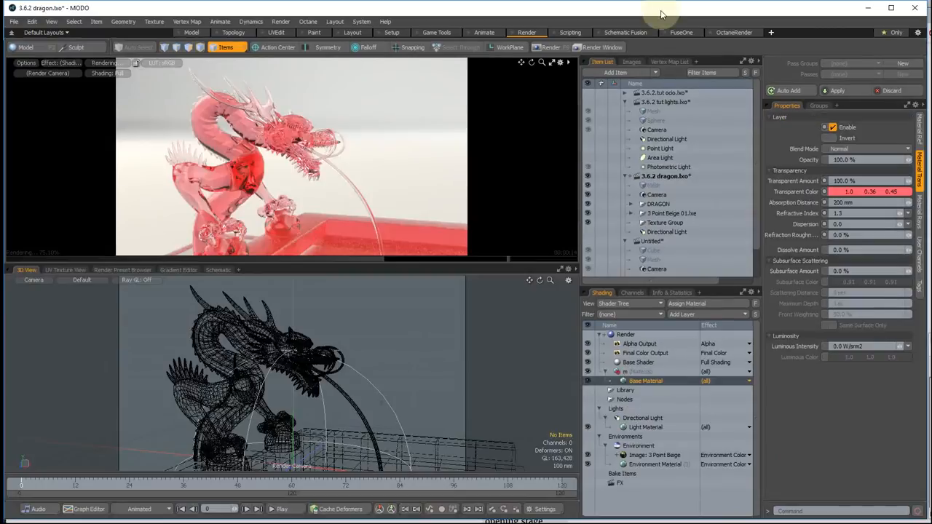
mouse_move(581, 109)
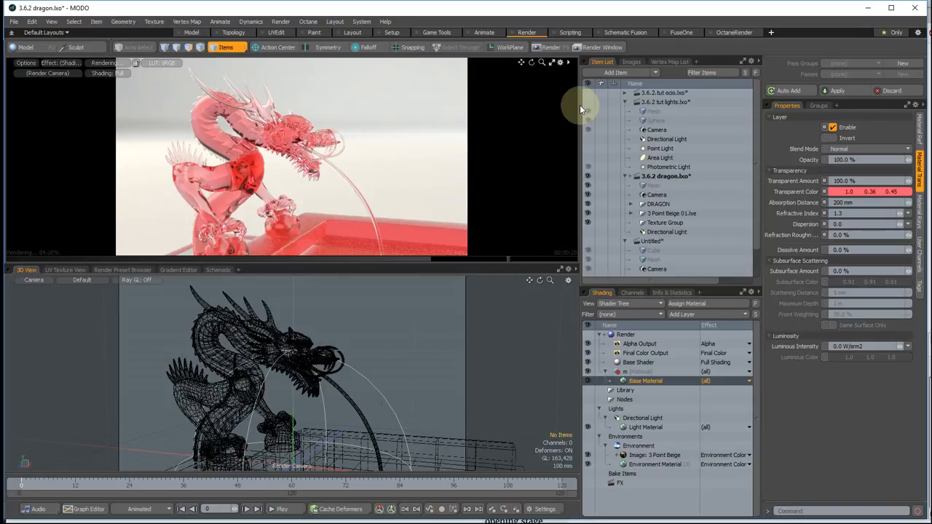
mouse_move(402, 129)
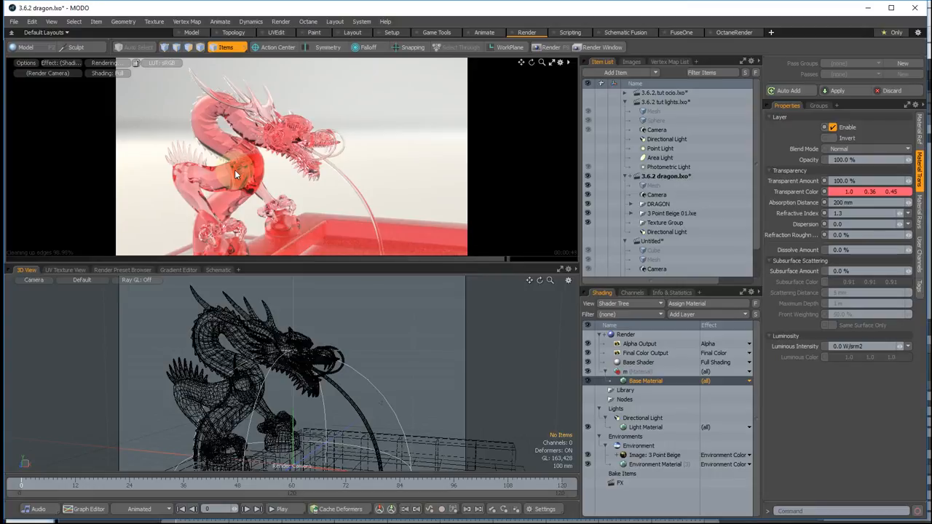
mouse_move(335, 102)
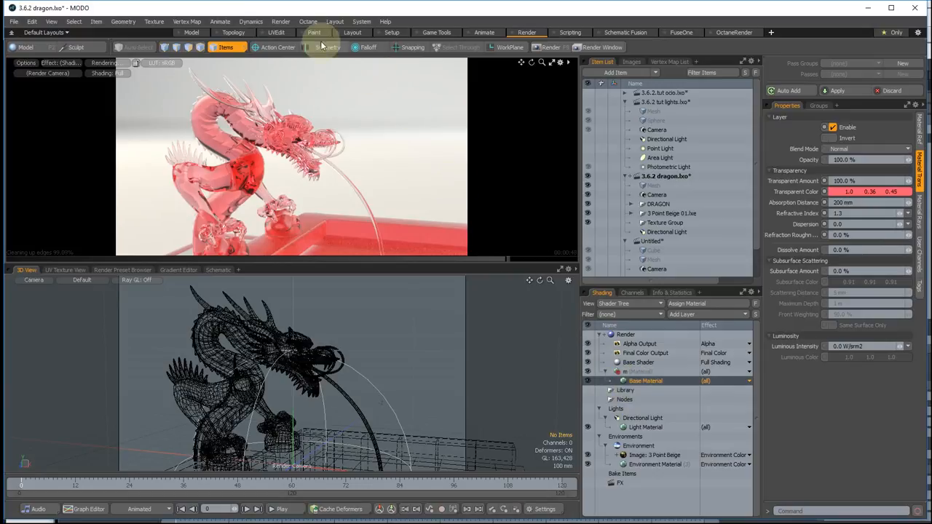
Render the dragon with Absorption Distance 400 and a green Transparent Color.
left_click(309, 21)
type("100")
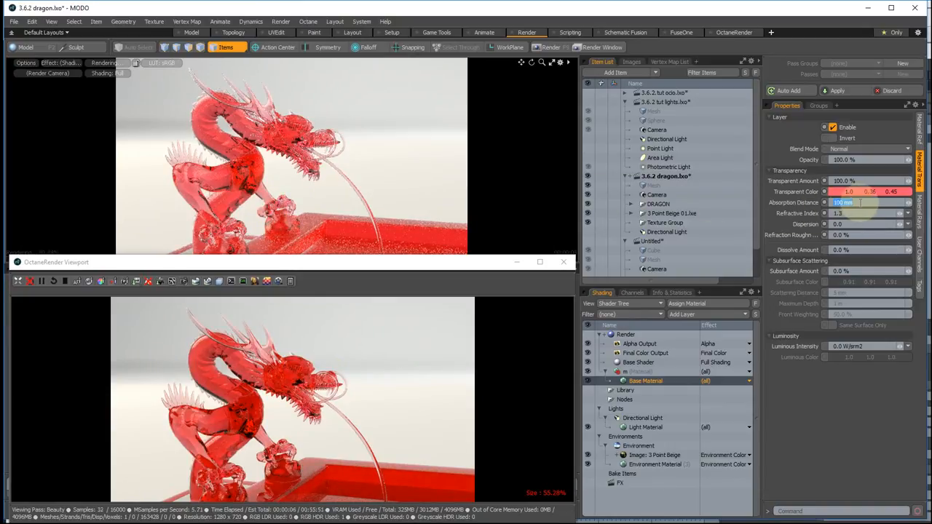
type("400")
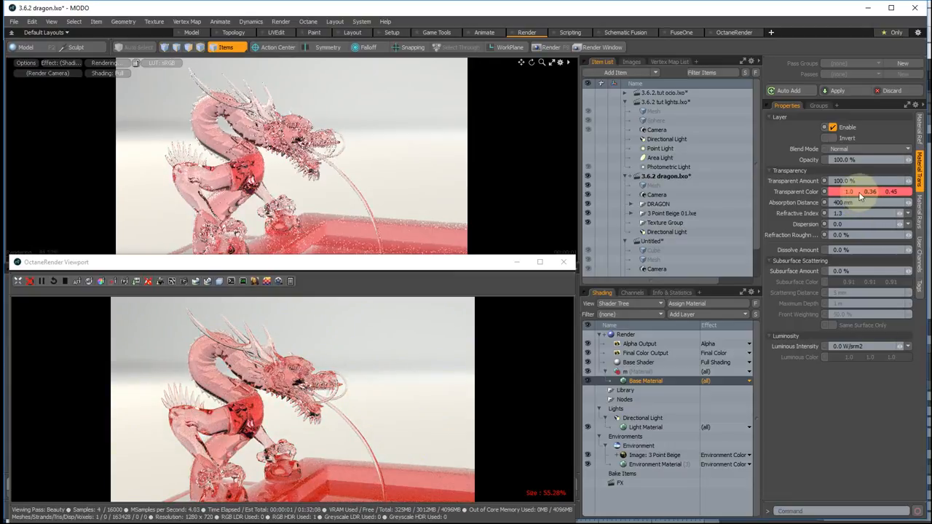
left_click(868, 192)
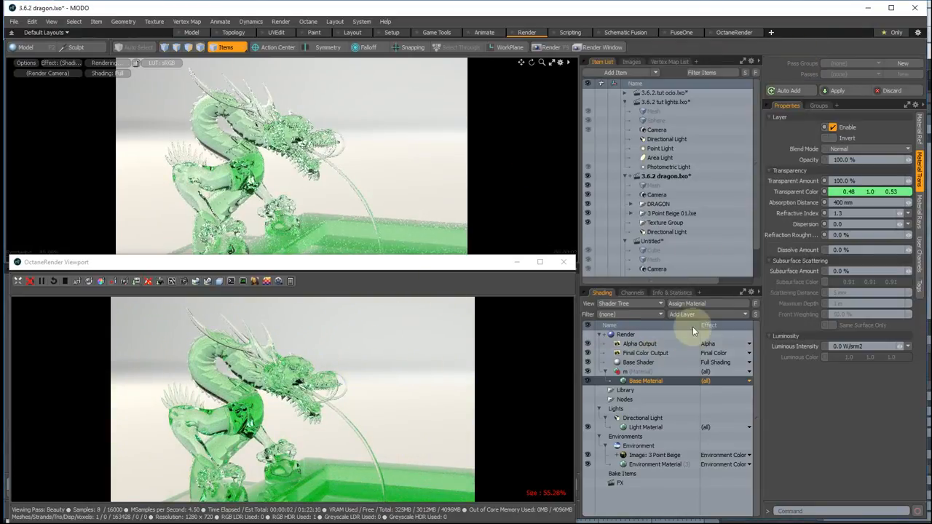
Add an Octane Override layer and show its absorption node feeding the Specular Material node.
left_click(681, 314)
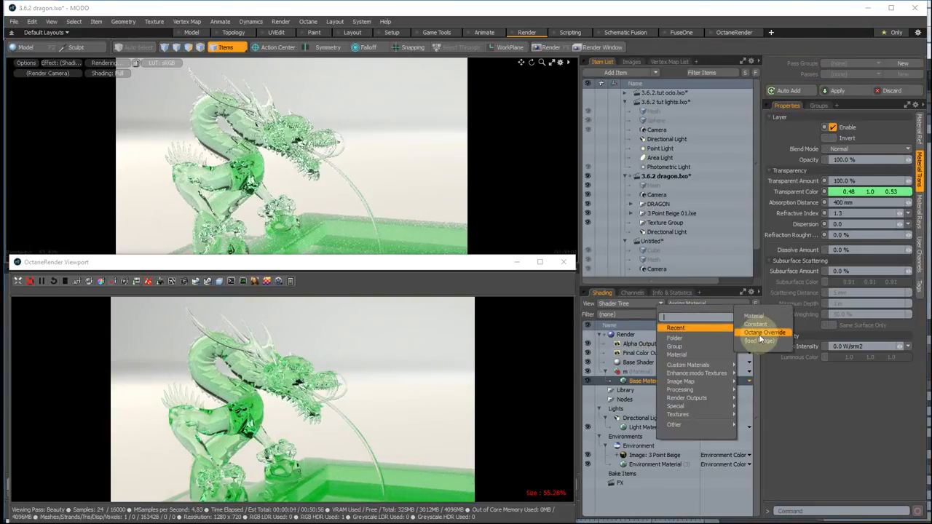
left_click(764, 332)
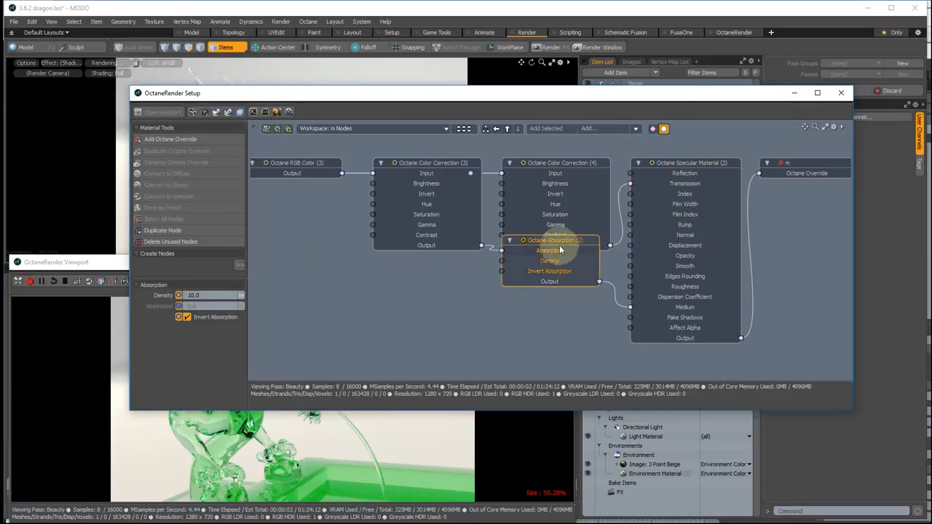
left_click_drag(550, 241, 546, 286)
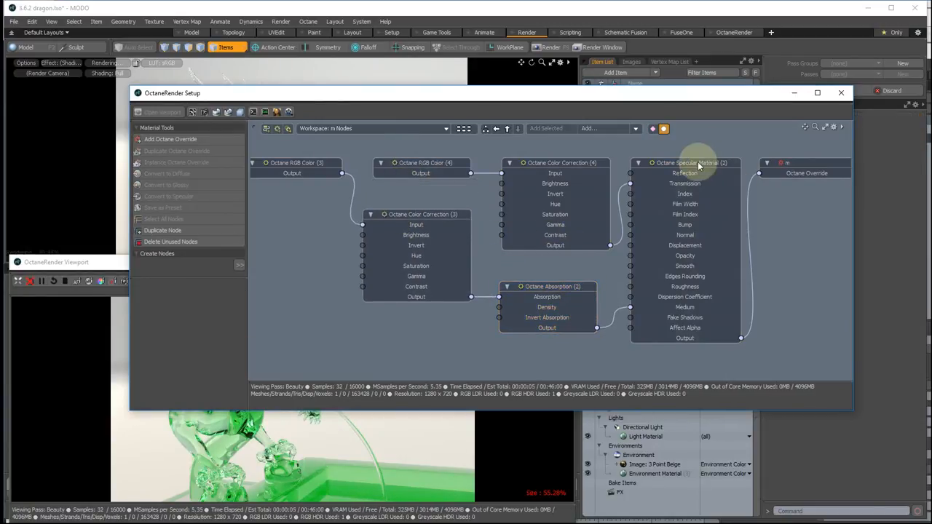
left_click(692, 163)
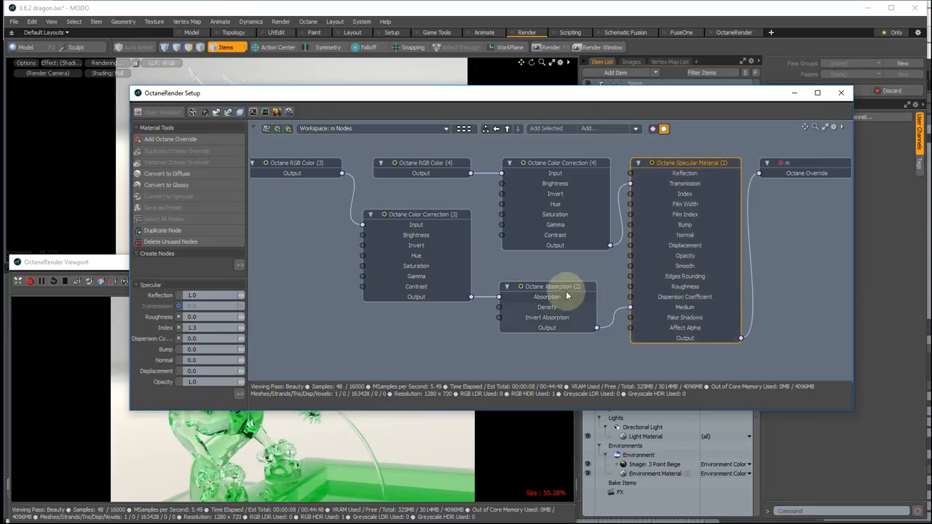